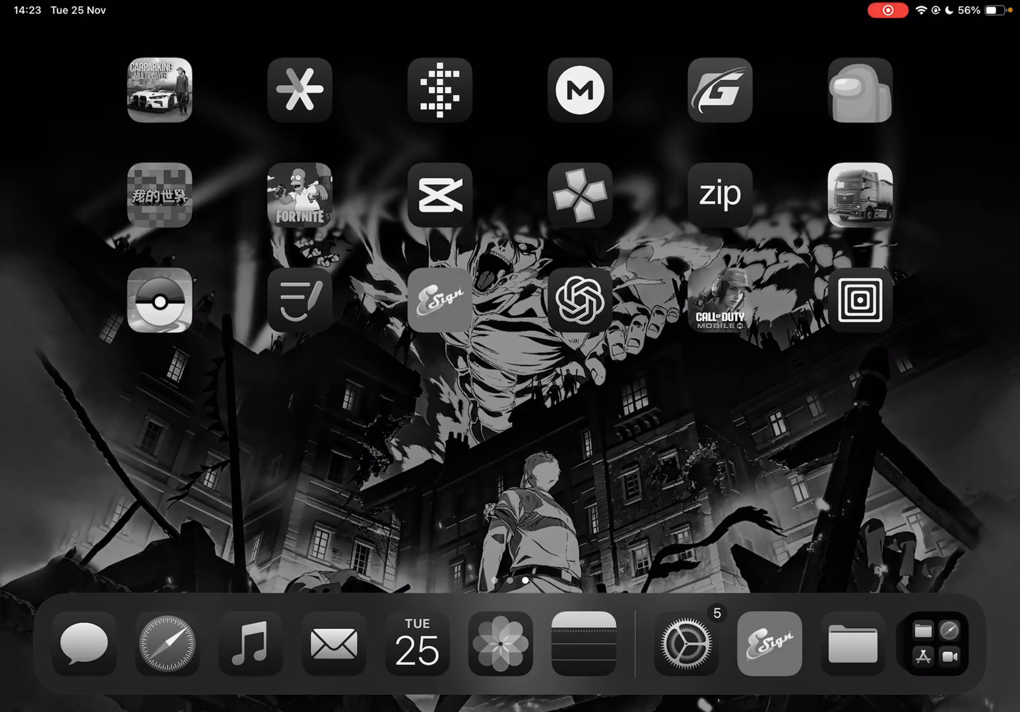
Swipe to FlekSt0re's Signer and bring up the IPA file chooser.
{"action": "scroll", "scroll_direction": "left", "scroll_amount": 3}
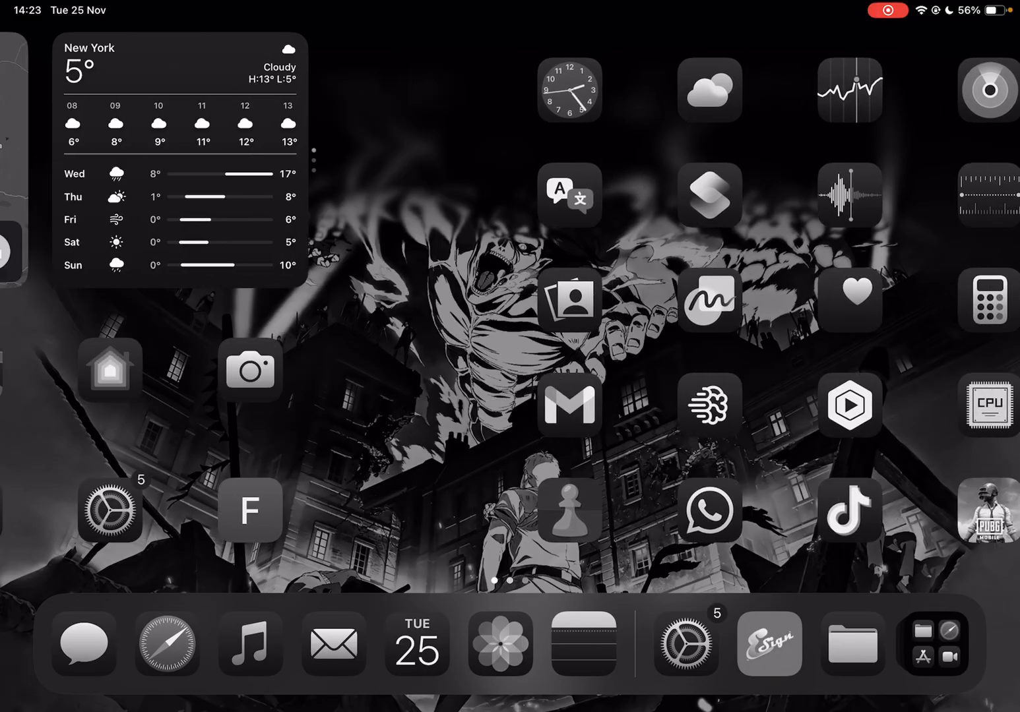
{"action": "scroll", "scroll_direction": "left", "scroll_amount": 3}
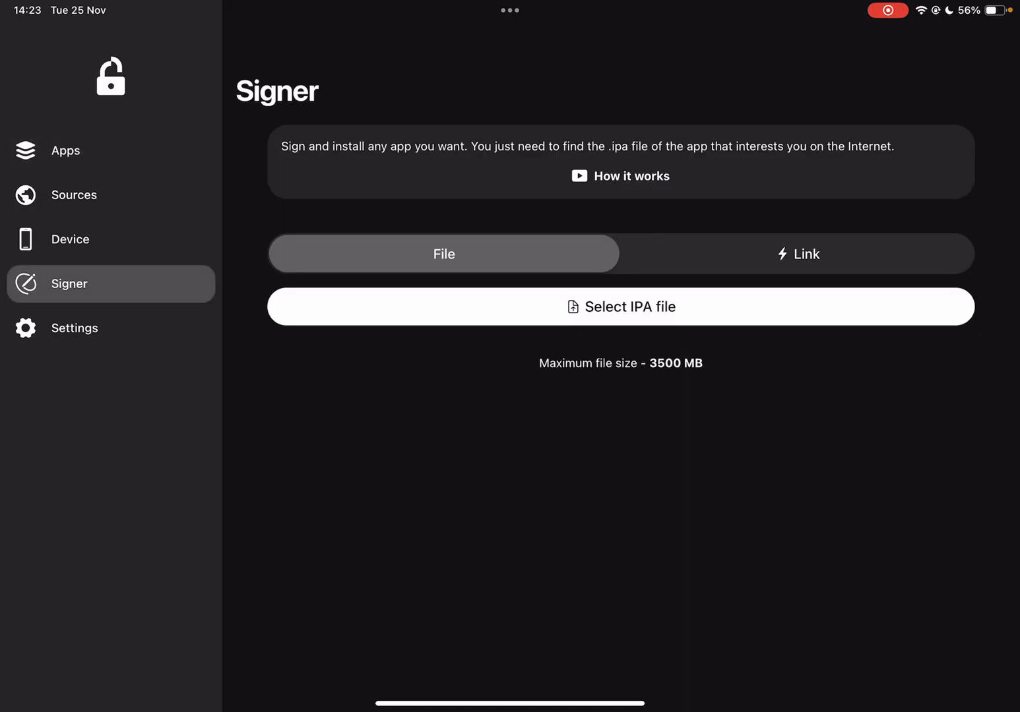
{"action": "left_click", "coordinate": [620, 306]}
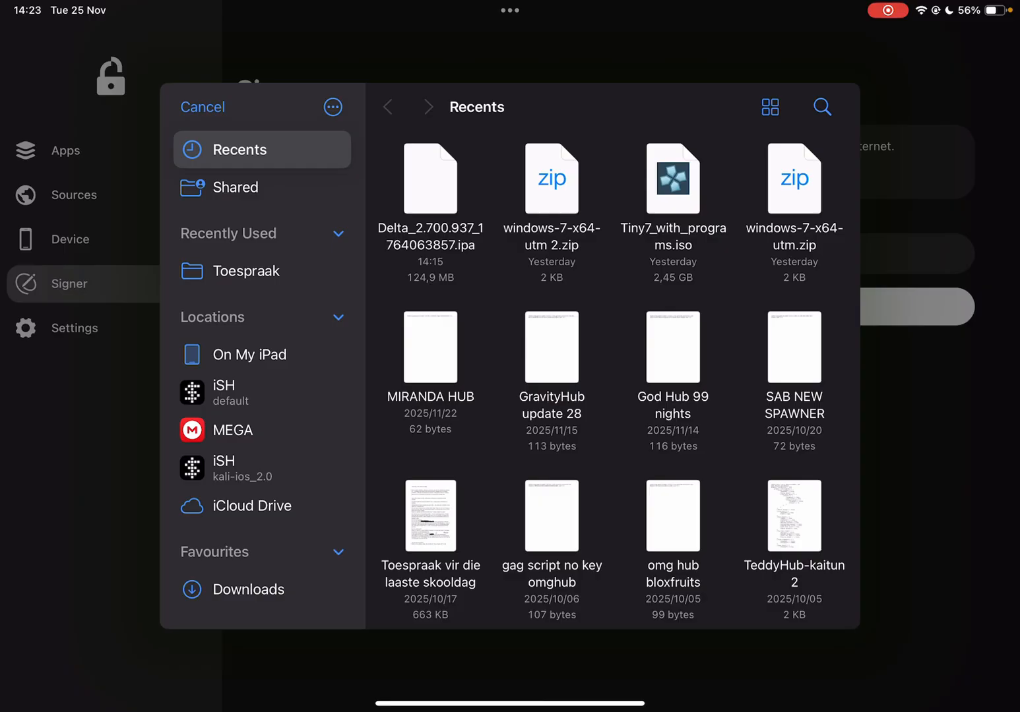
Sign and install the Delta .ipa, then launch the new Roblox app.
{"action": "left_click", "coordinate": [430, 179]}
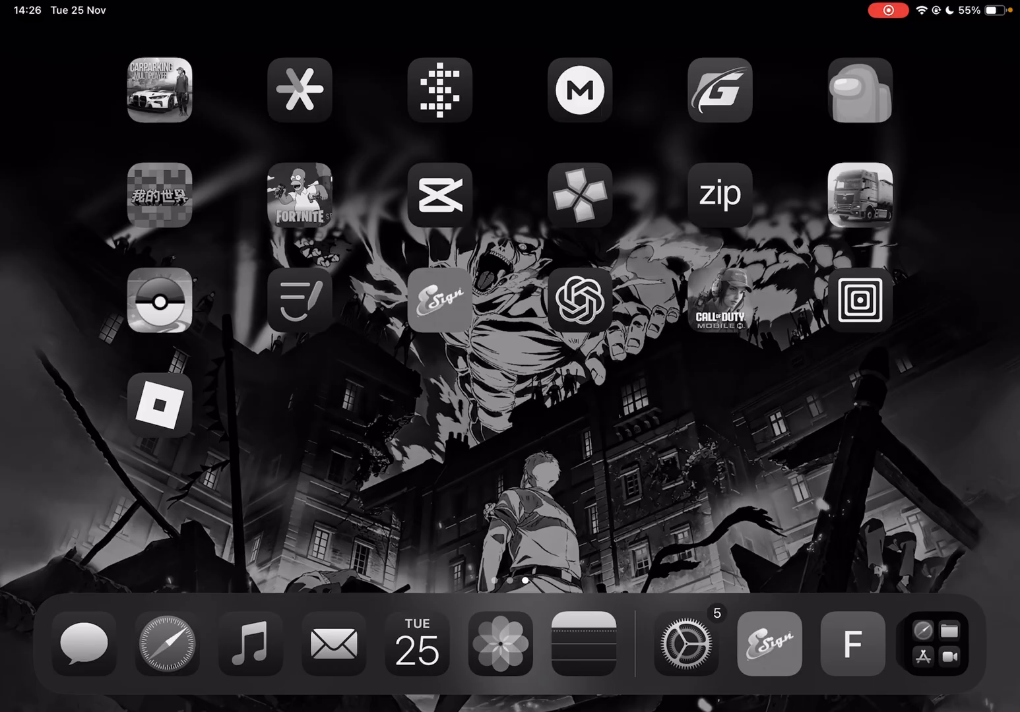
{"action": "left_click", "coordinate": [159, 405]}
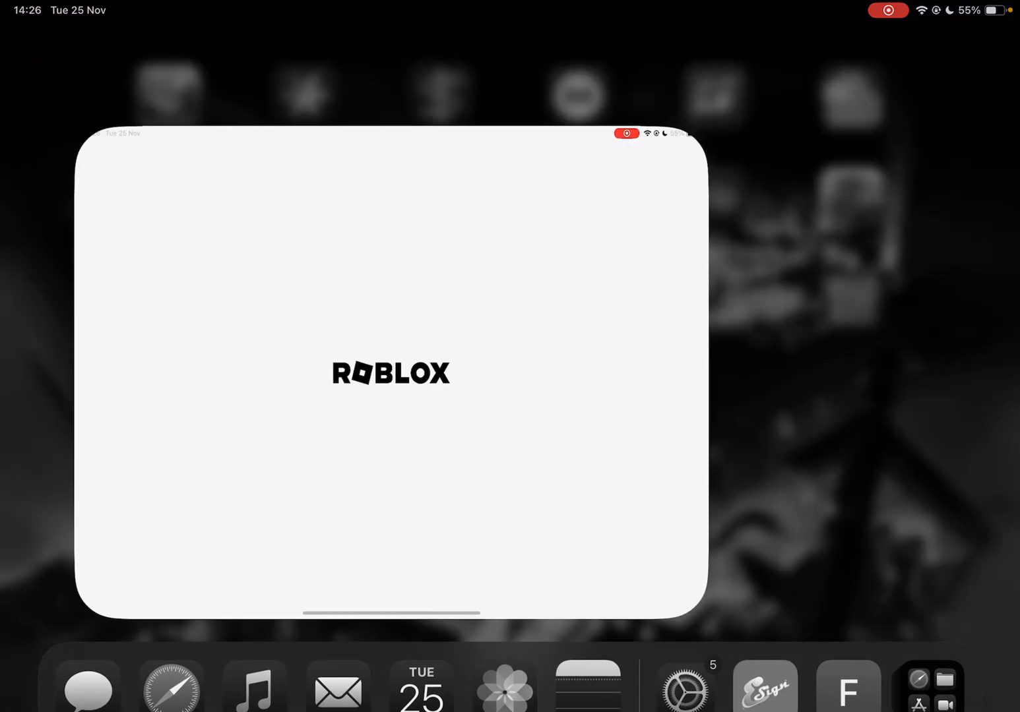
{"action": "left_click", "coordinate": [389, 374]}
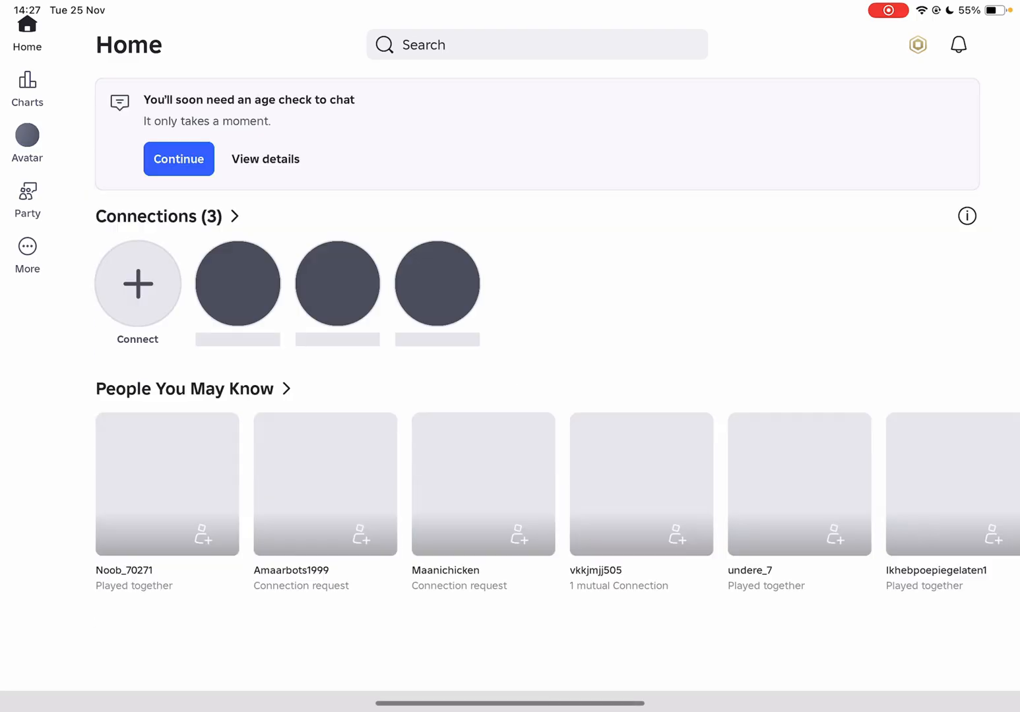
Join [TIGER] Blox Fruits from the Continue row on the Roblox Home page.
{"action": "scroll", "scroll_direction": "down", "scroll_amount": 3}
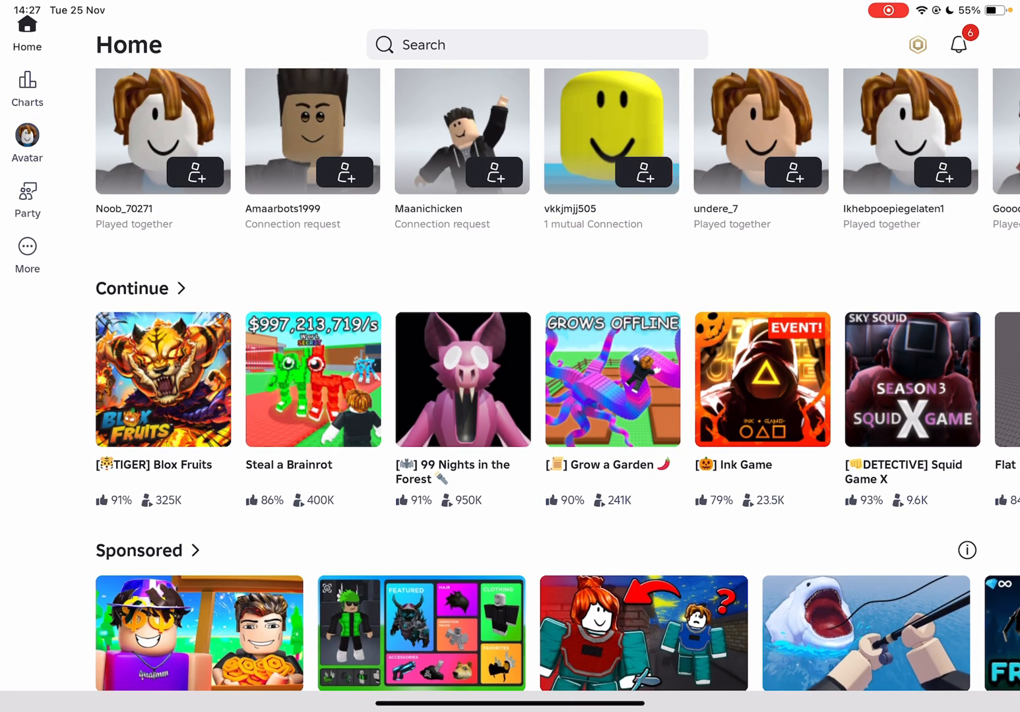
{"action": "left_click", "coordinate": [163, 379]}
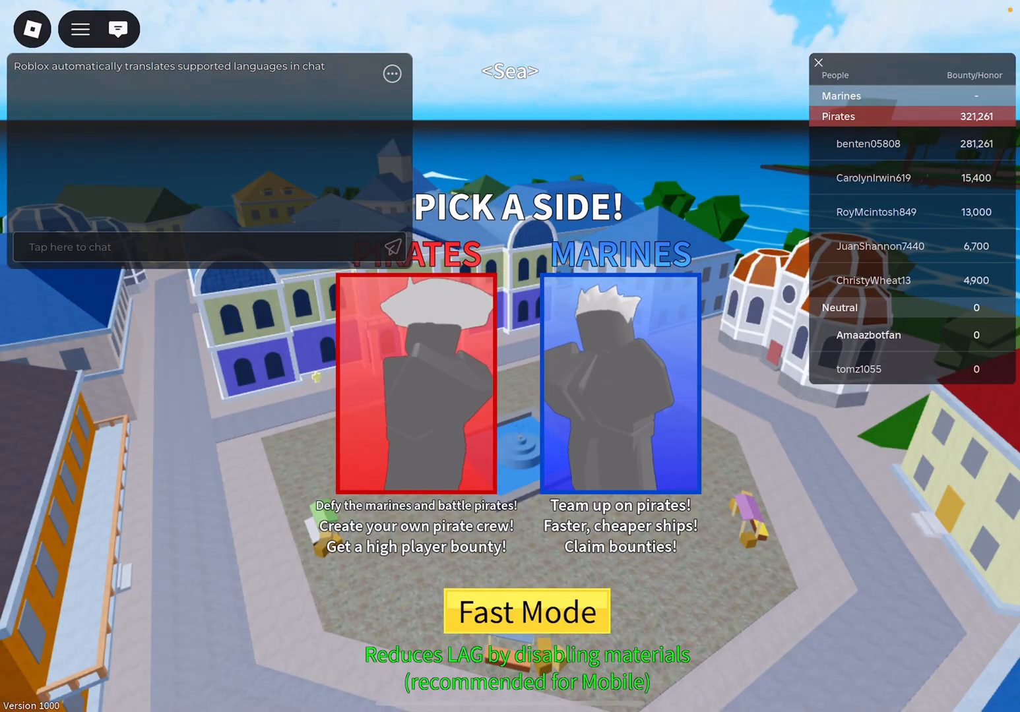
Turn on Fast Mode on the Pick a Side screen.
{"action": "left_click", "coordinate": [526, 610]}
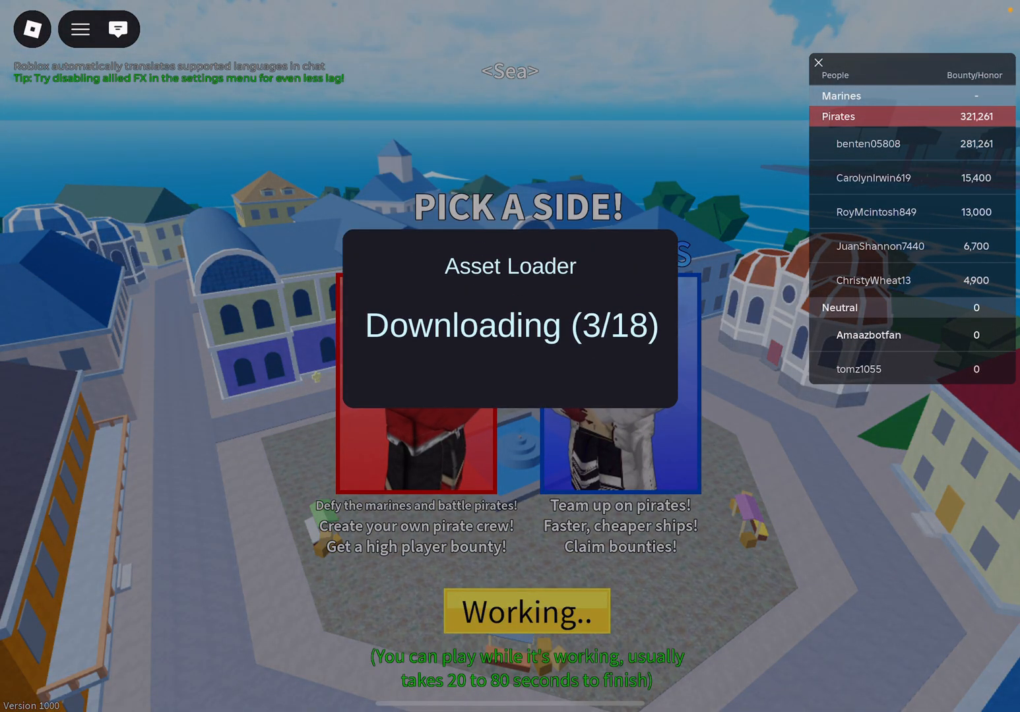